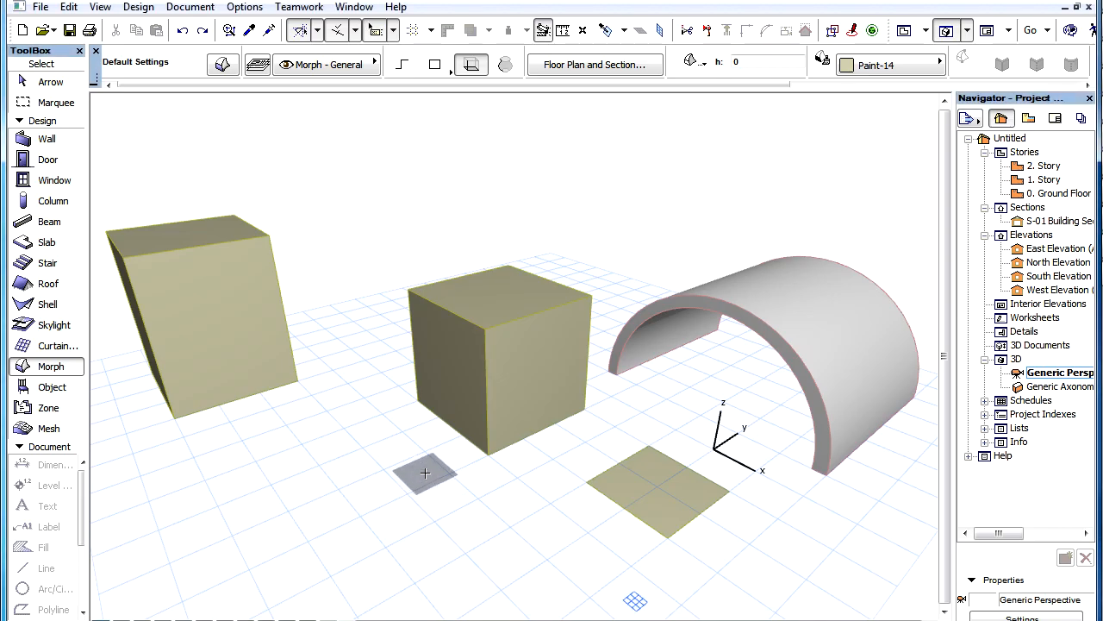
- Drag in the 3D window to add the wall in front and the box stacked on the middle cube
left_click_drag(425, 473, 384, 435)
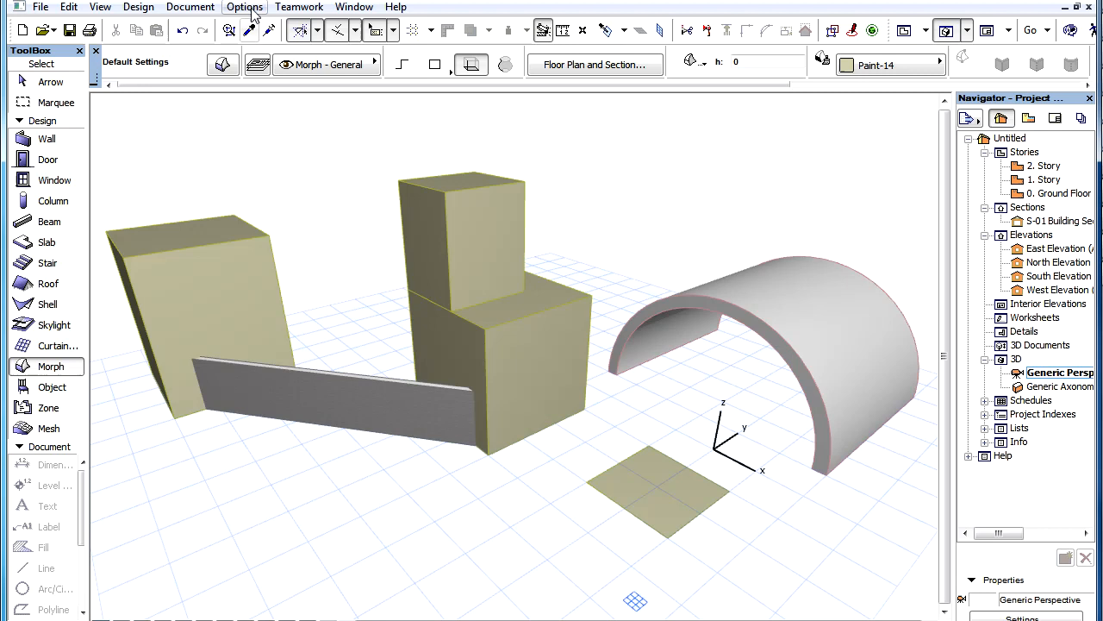
- Toggle Surface Snap off from the Options menu
left_click(244, 7)
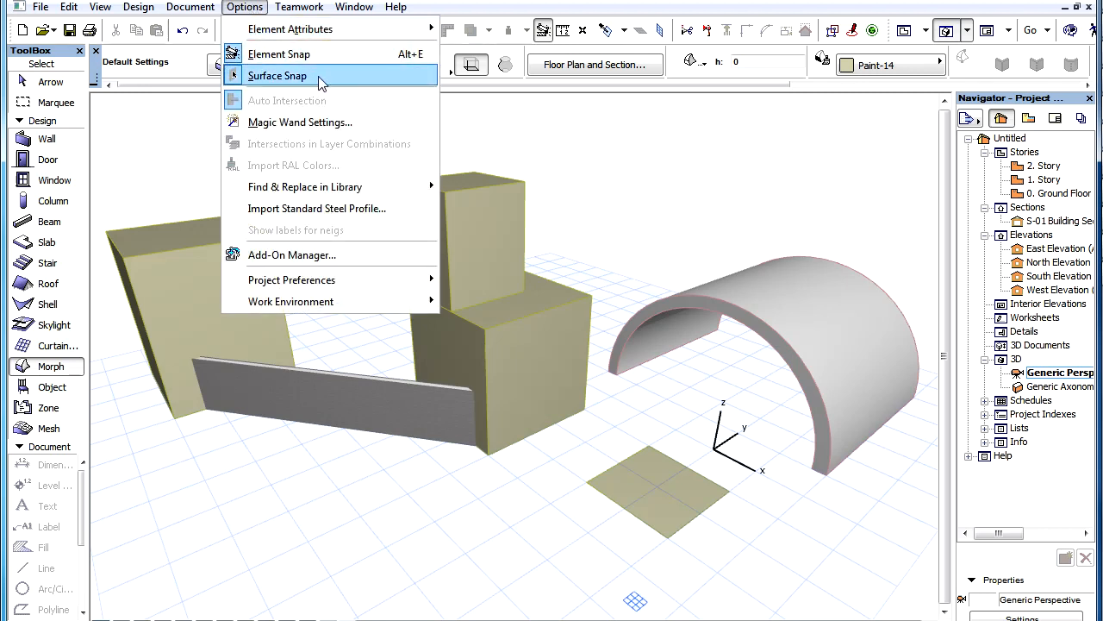
left_click(277, 76)
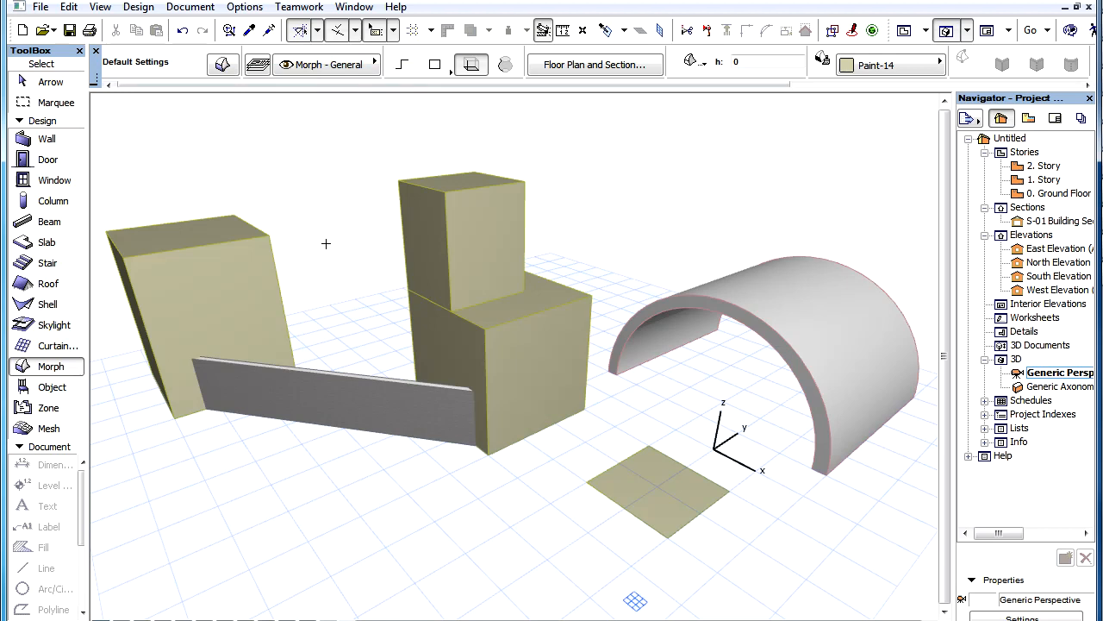